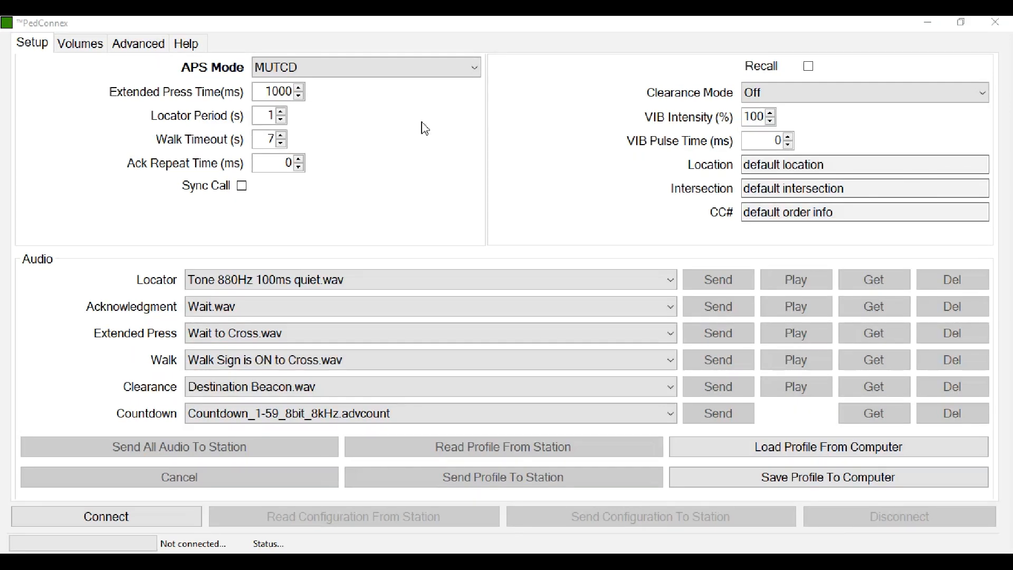
# Preview the RRFB, Beacon and Test crossing signal mode settings
pyautogui.click(472, 67)
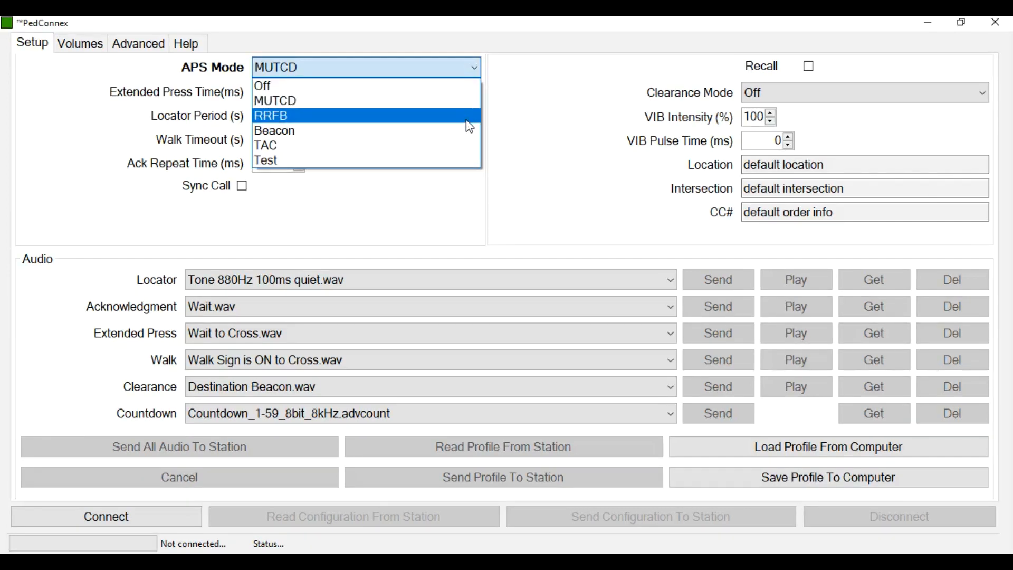
pyautogui.click(271, 115)
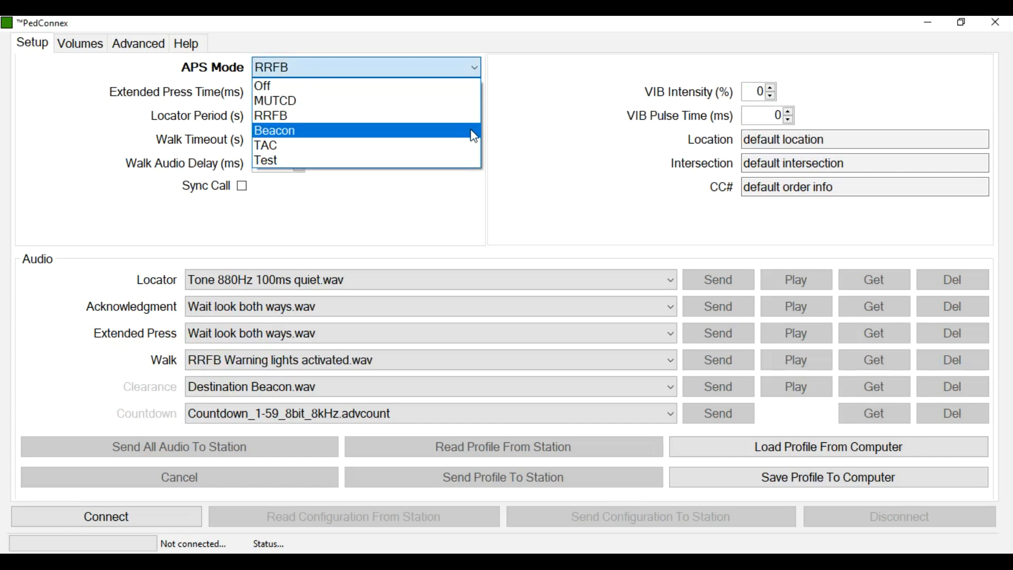
pyautogui.click(273, 130)
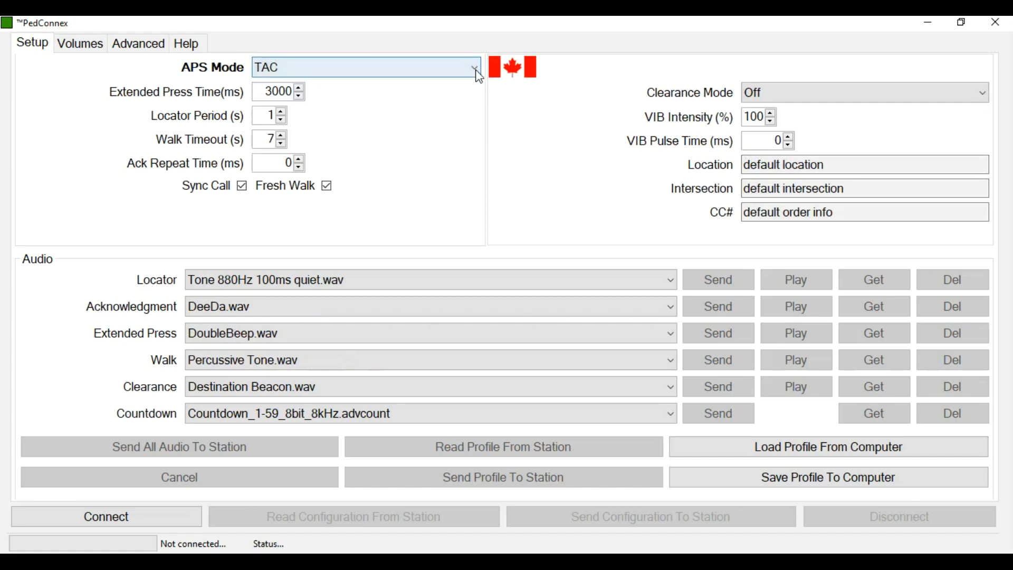
pyautogui.click(474, 66)
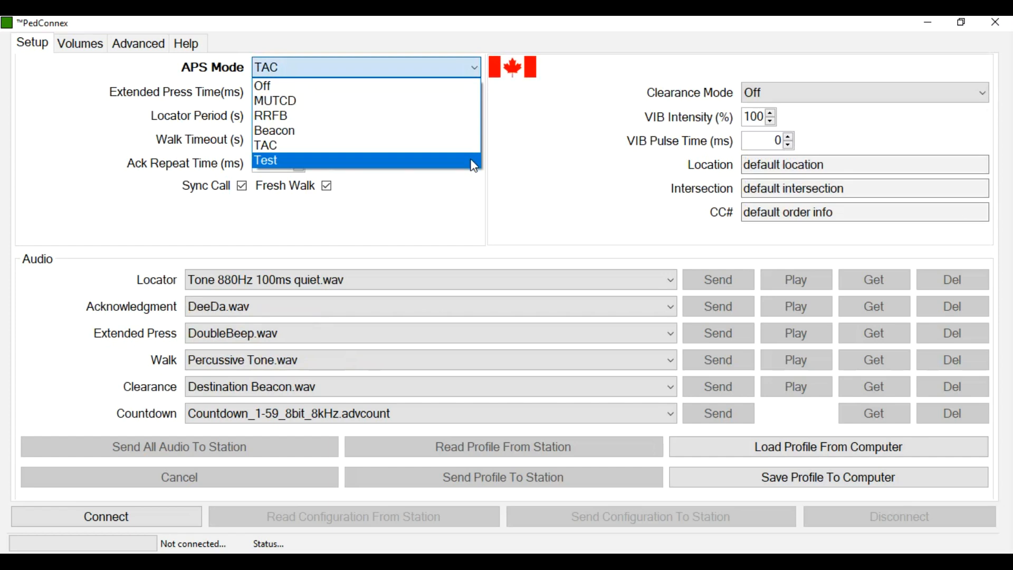
pyautogui.click(266, 161)
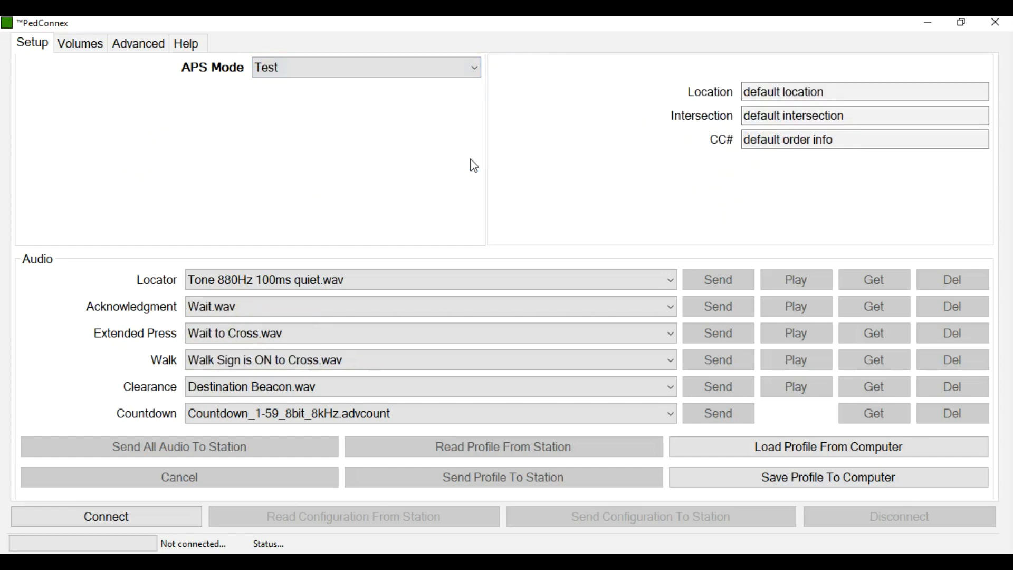
pyautogui.moveTo(477, 141)
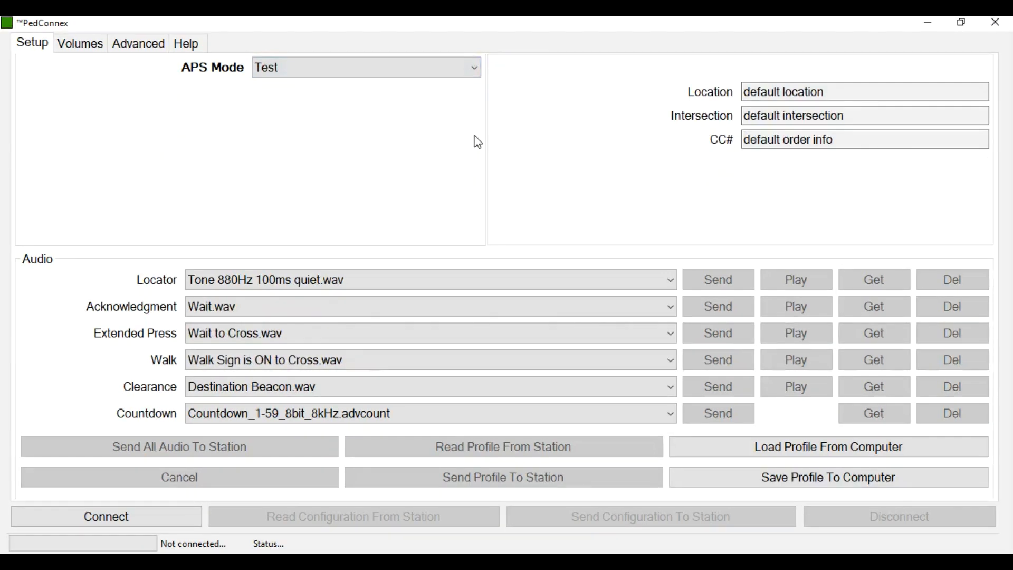
# Return the station mode to MUTCD, connect, and read the station's stored profile
pyautogui.click(471, 66)
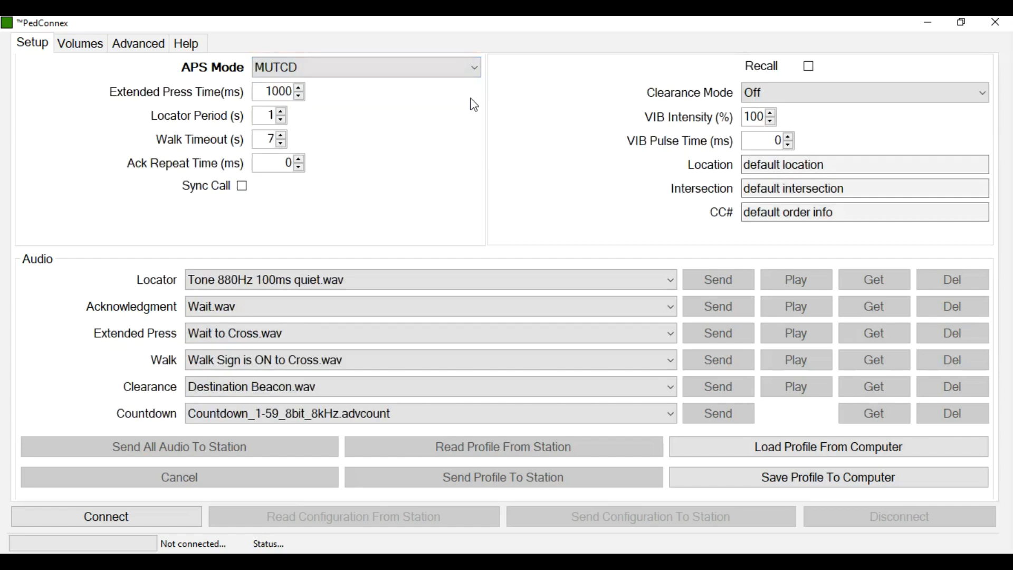
pyautogui.moveTo(392, 150)
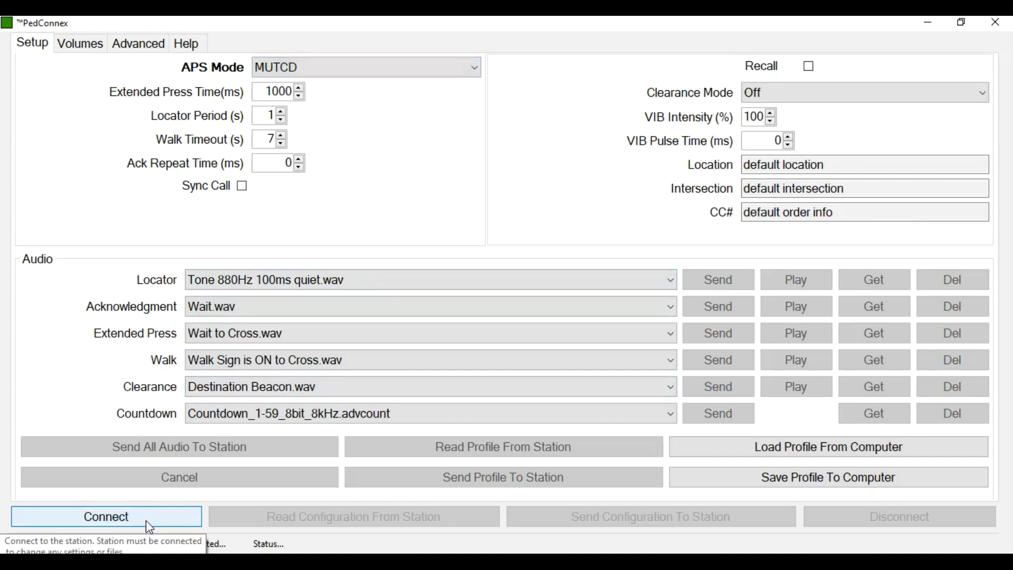
pyautogui.click(106, 516)
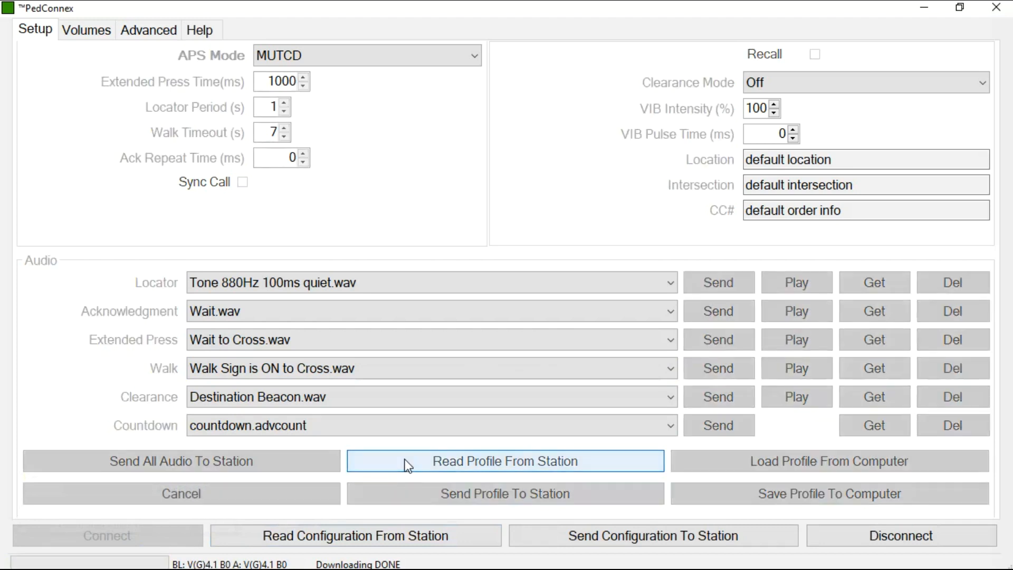
pyautogui.click(504, 461)
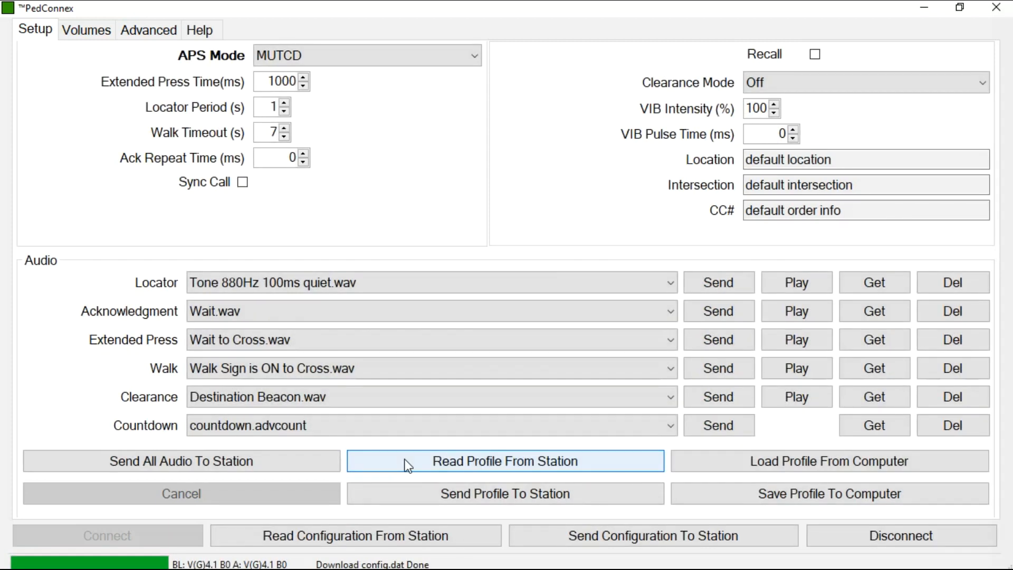
pyautogui.moveTo(400, 202)
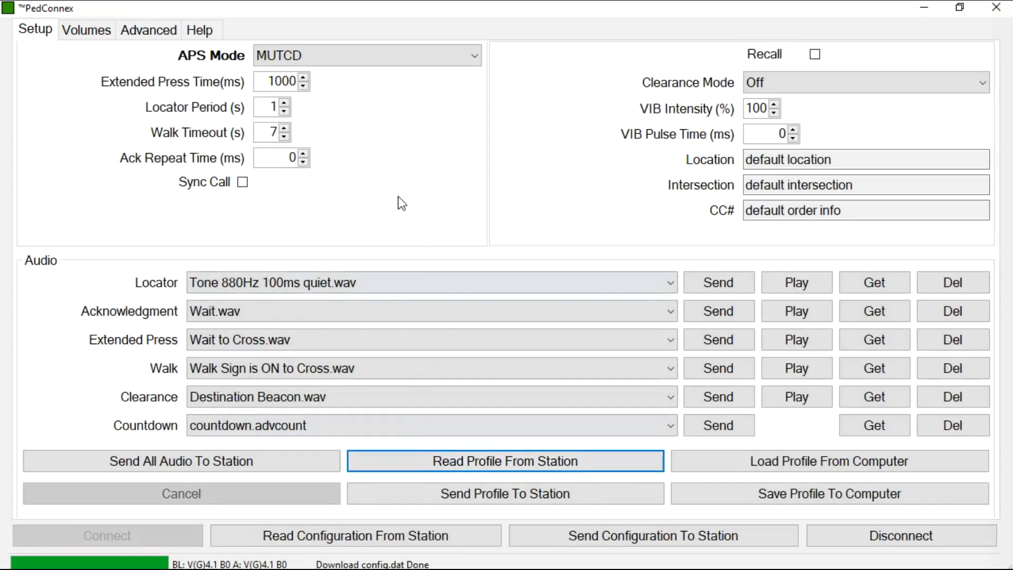
pyautogui.moveTo(339, 114)
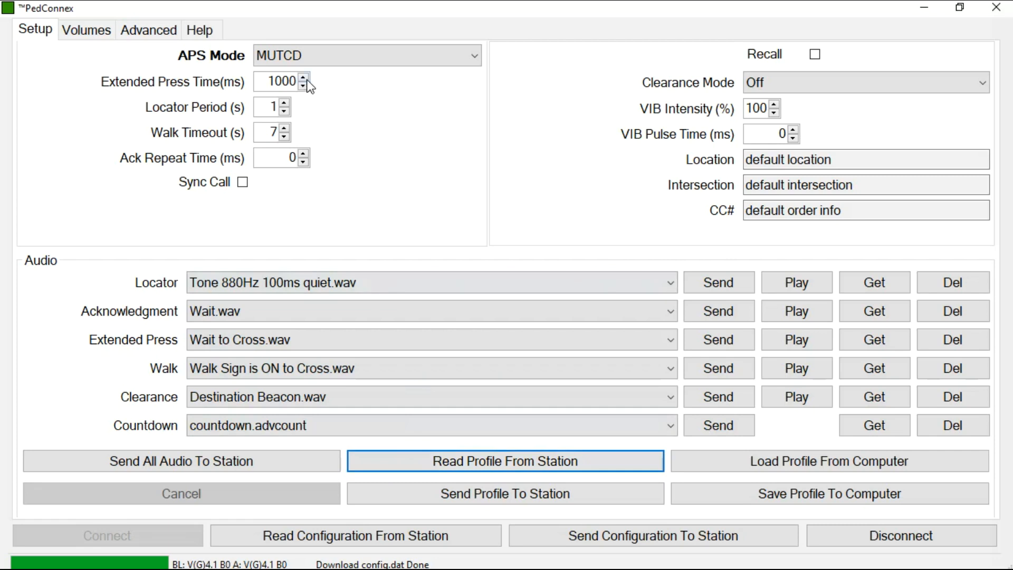
# Step Extended Press Time up to 2000 ms and set Locator Period to 3 s
pyautogui.click(304, 78)
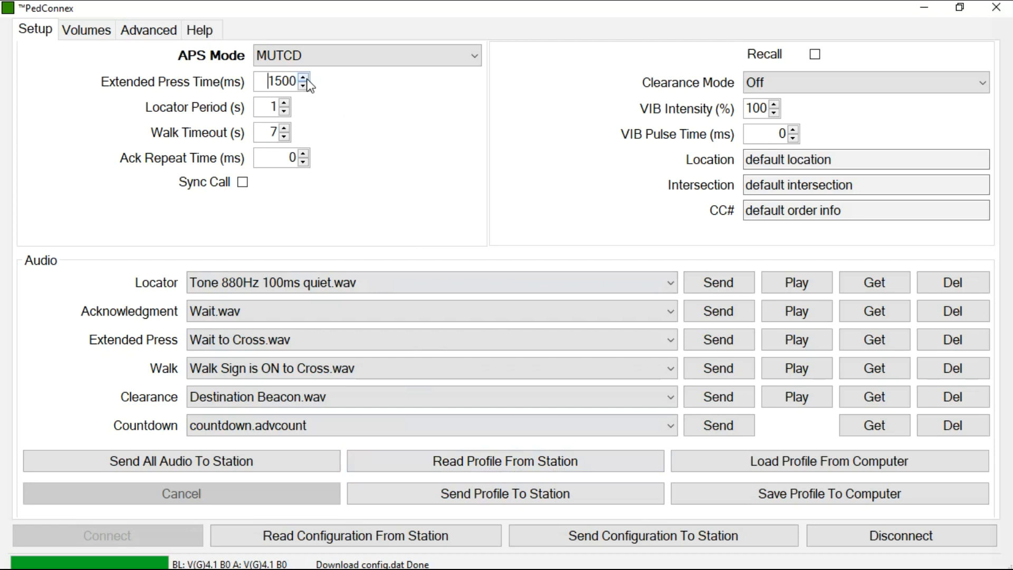
pyautogui.click(304, 78)
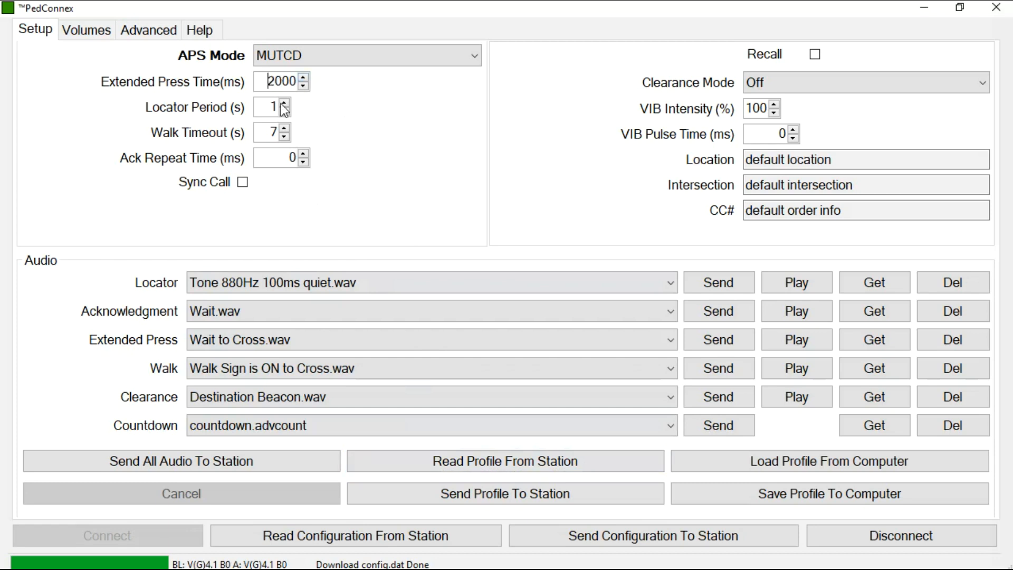
pyautogui.tripleClick(267, 107)
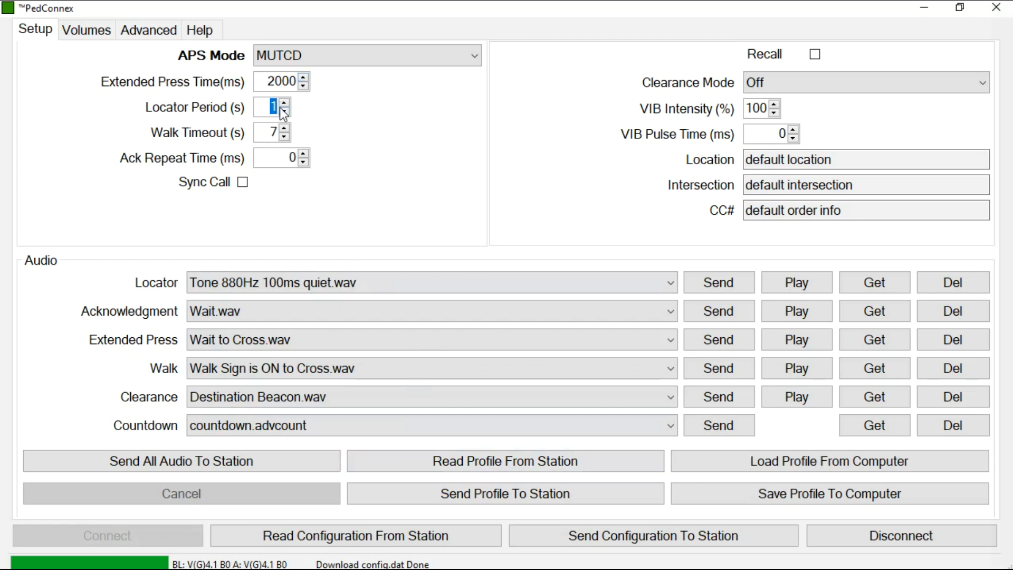
pyautogui.click(282, 103)
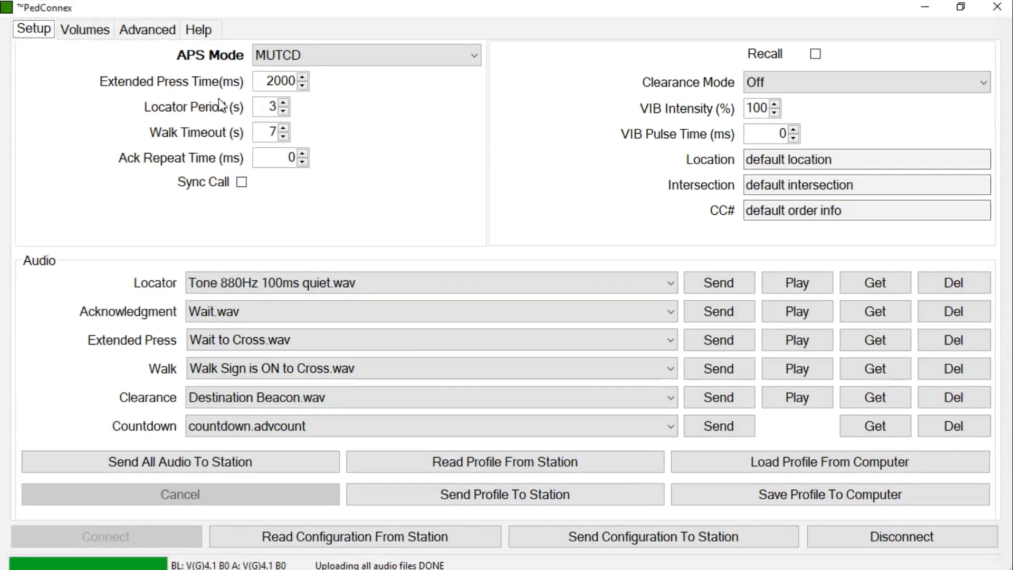
pyautogui.moveTo(194, 107)
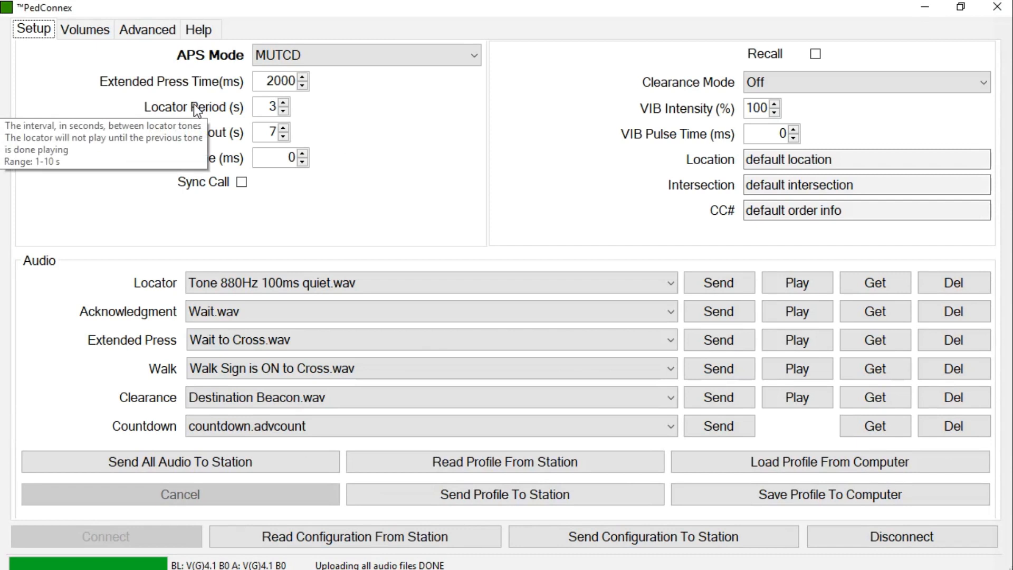
pyautogui.moveTo(232, 140)
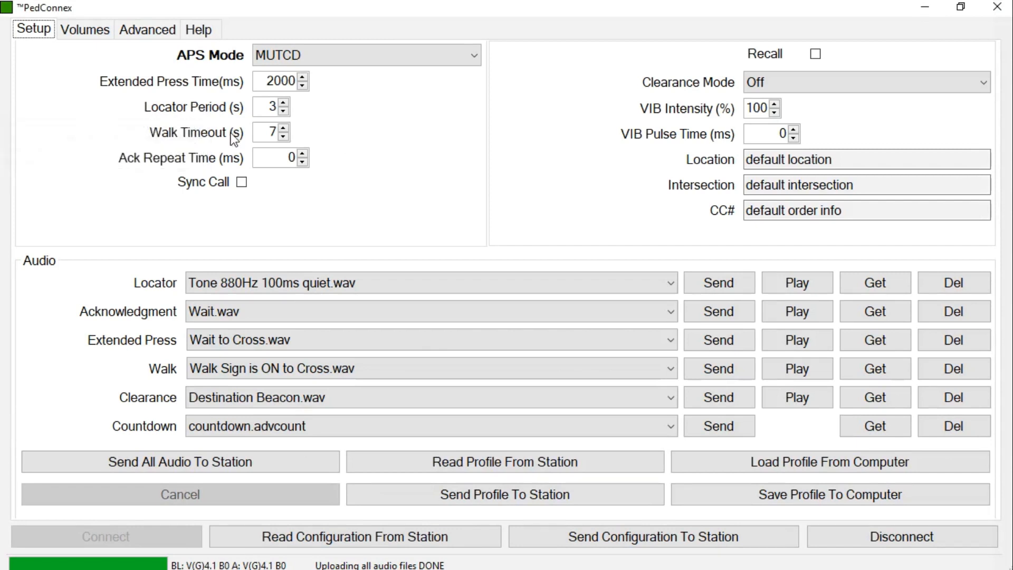
pyautogui.moveTo(231, 137)
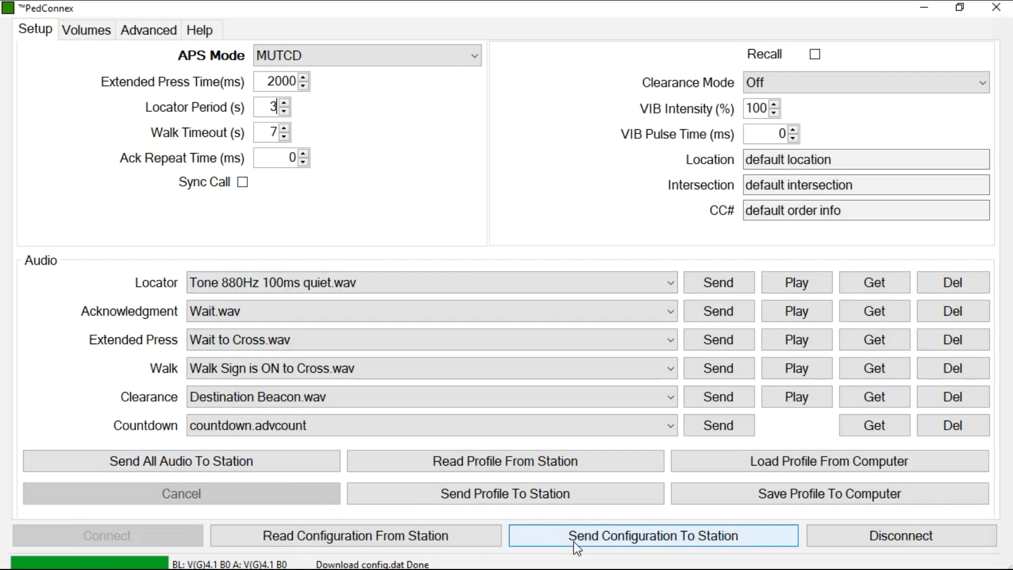
pyautogui.moveTo(612, 548)
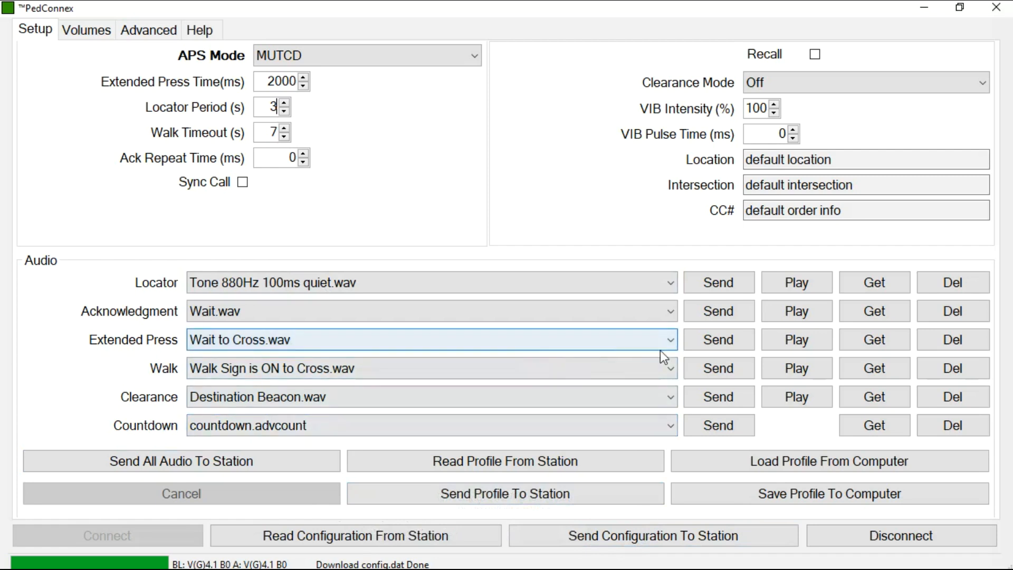
# Use DoubleBeep for extended press and Percussive Tone for walk, then send the profile to the station
pyautogui.click(669, 339)
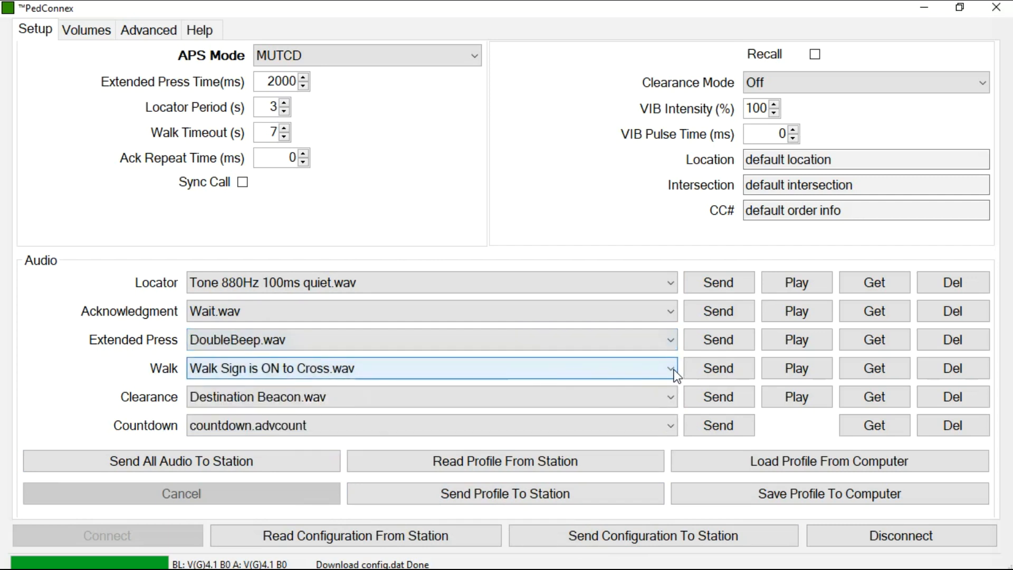
pyautogui.click(670, 368)
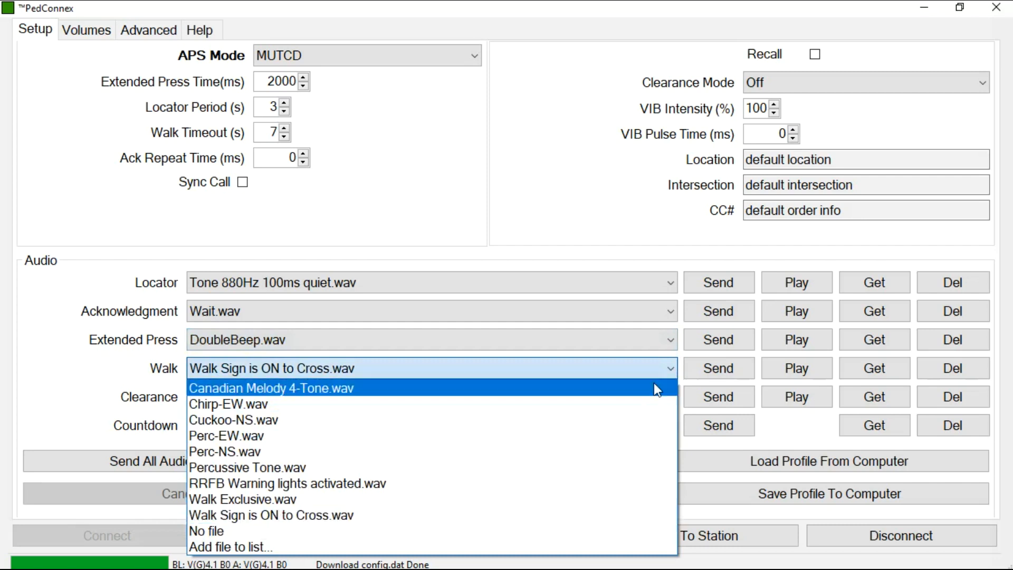
pyautogui.click(245, 467)
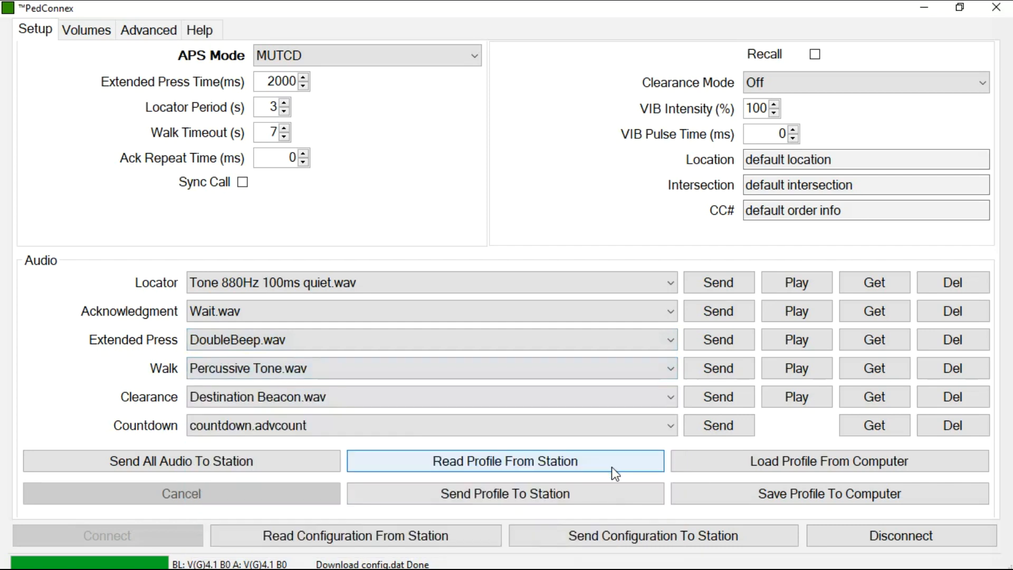
pyautogui.moveTo(524, 526)
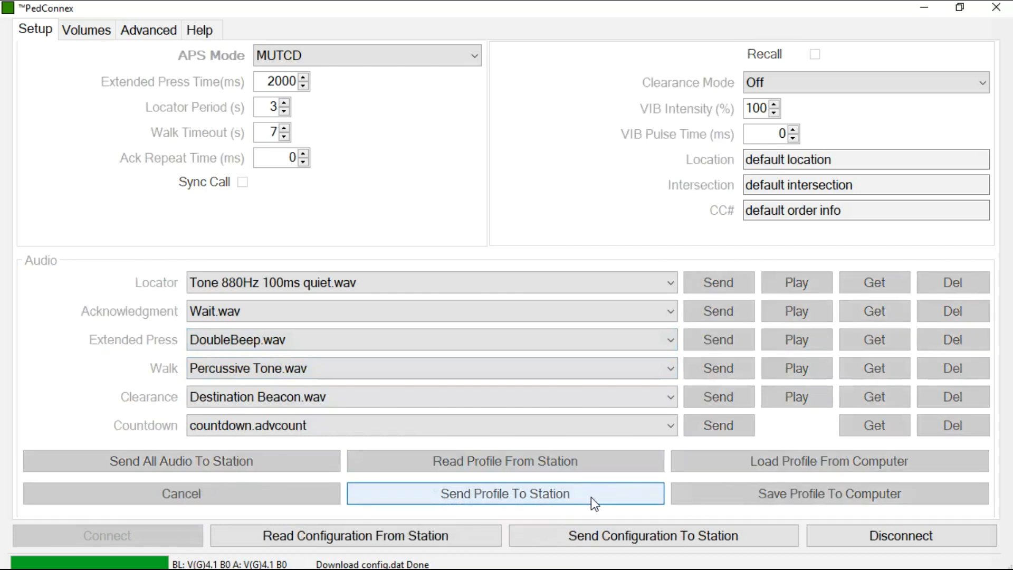
pyautogui.click(505, 494)
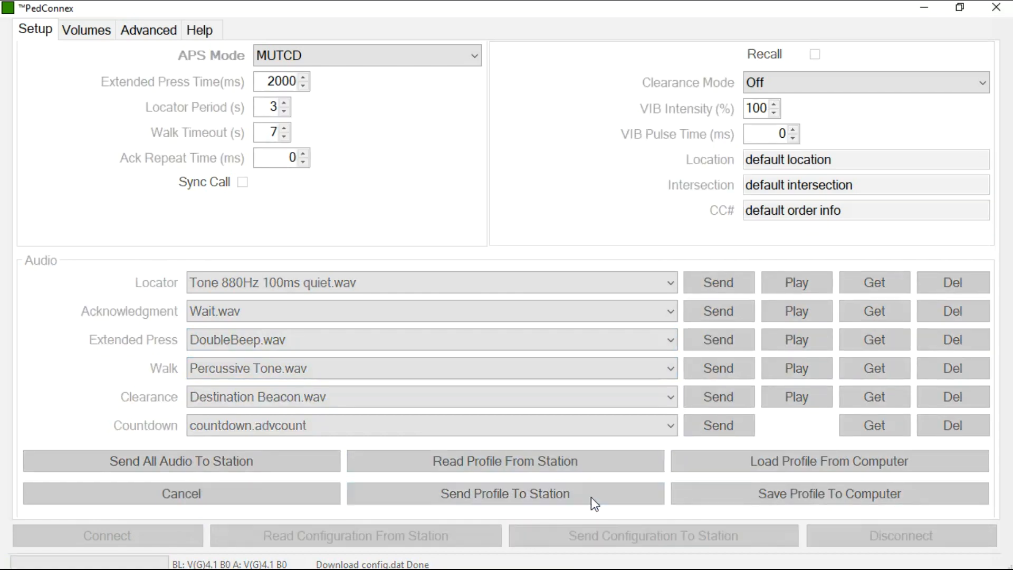
pyautogui.click(504, 493)
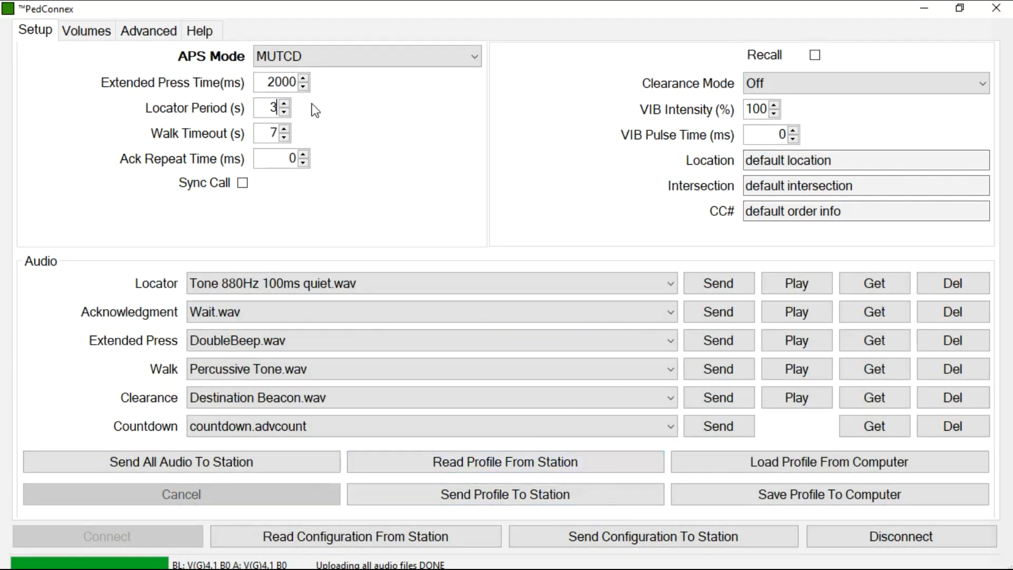
# On the Volumes tab, set the day non-locator curve from 52 up to 81
pyautogui.click(86, 30)
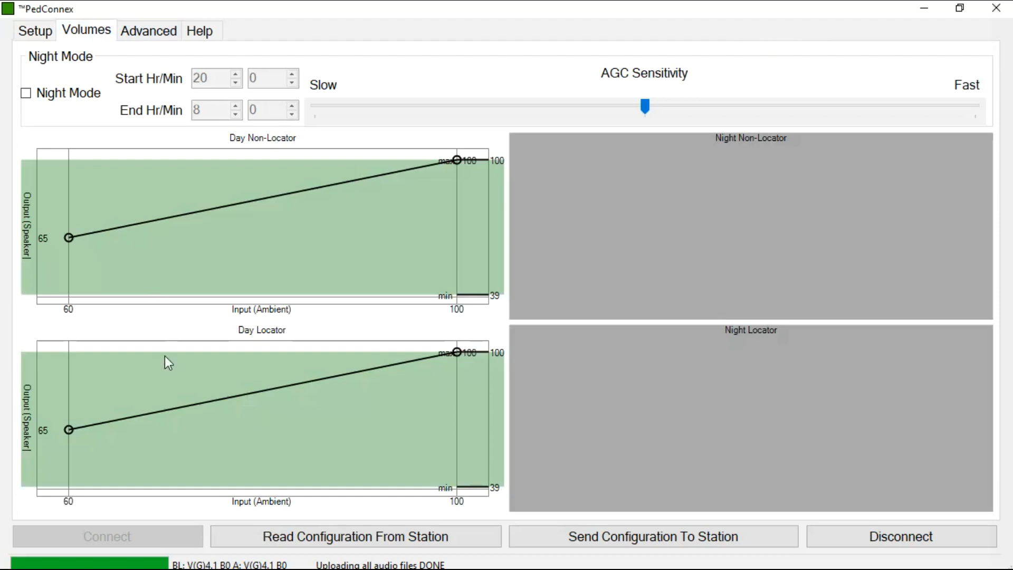
pyautogui.moveTo(218, 330)
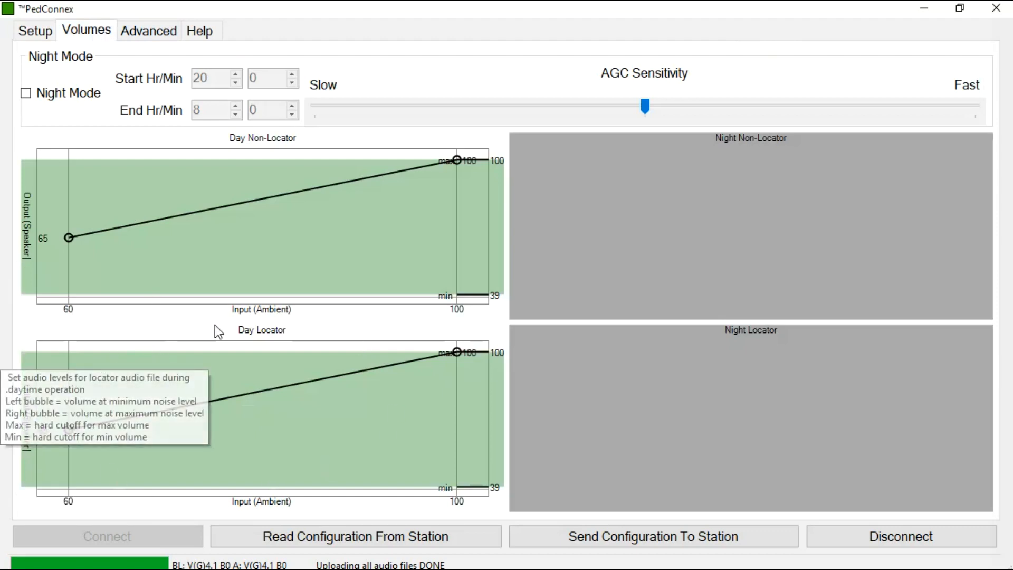
pyautogui.moveTo(316, 319)
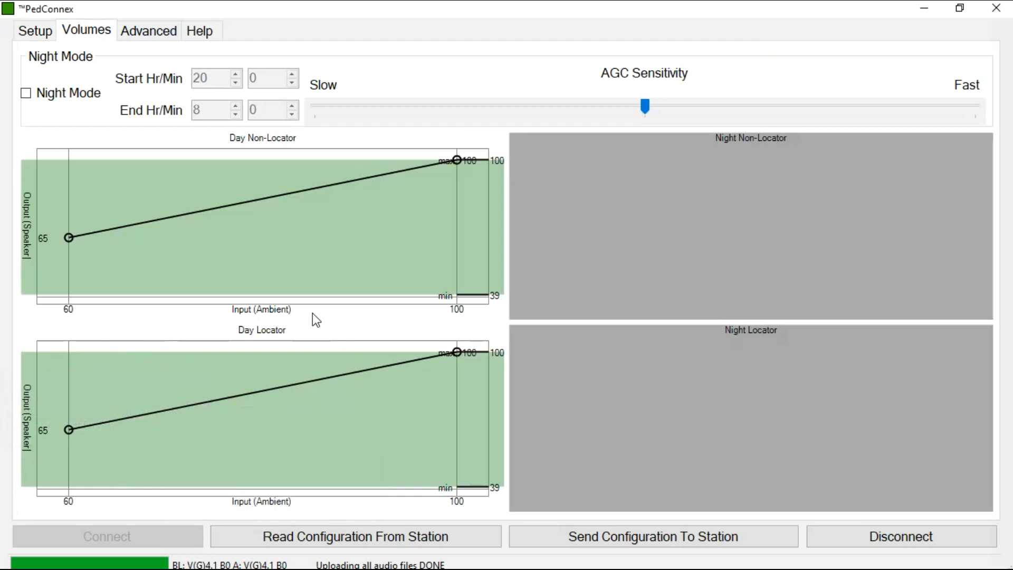
pyautogui.moveTo(288, 173)
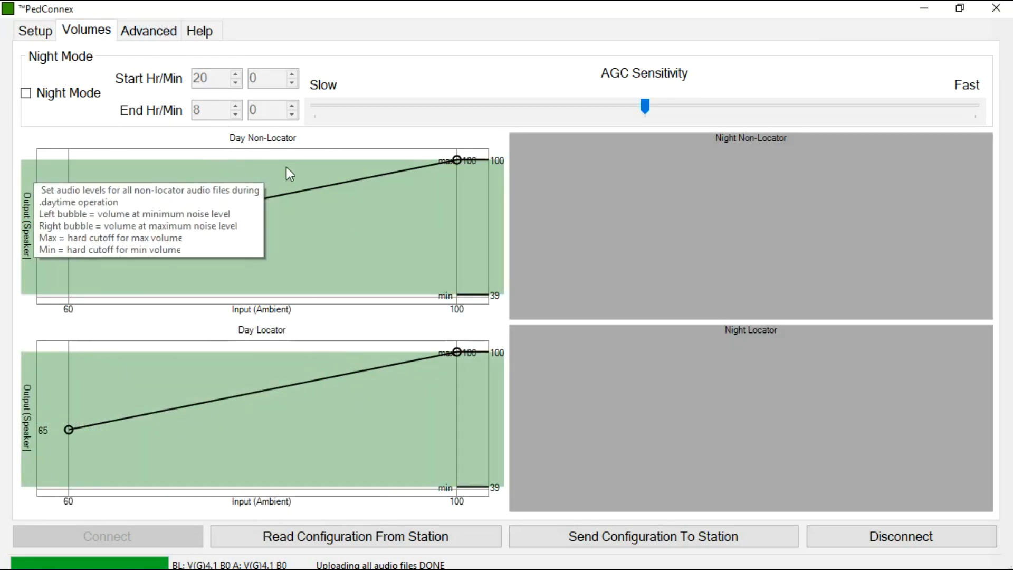
pyautogui.moveTo(324, 144)
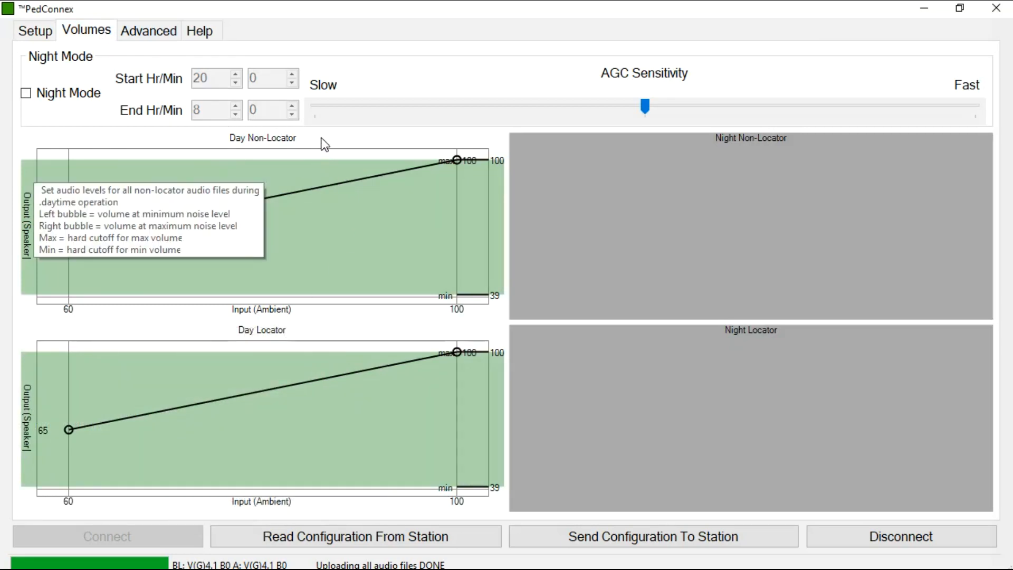
pyautogui.moveTo(70, 429)
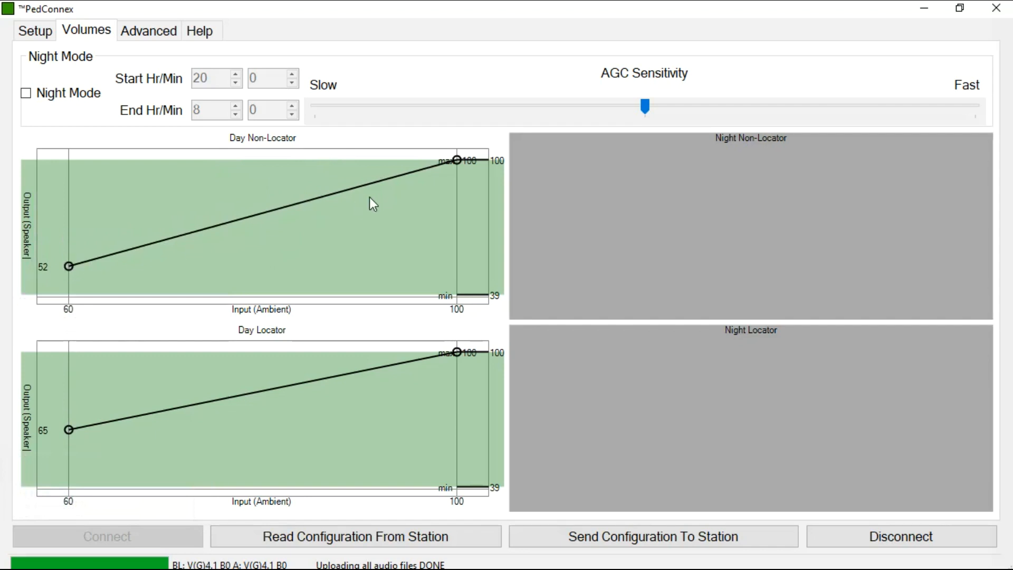
pyautogui.moveTo(458, 167)
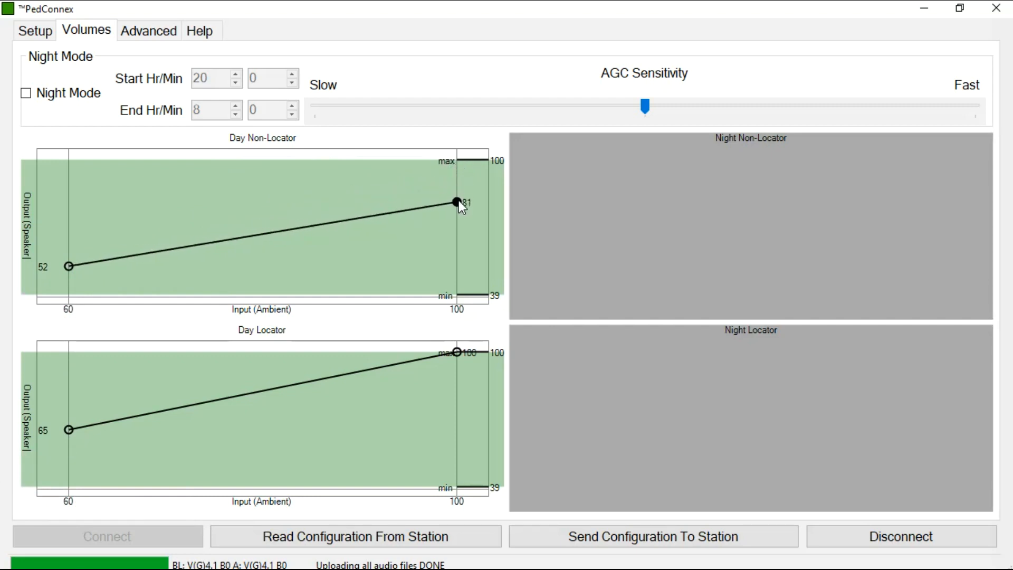
pyautogui.click(456, 201)
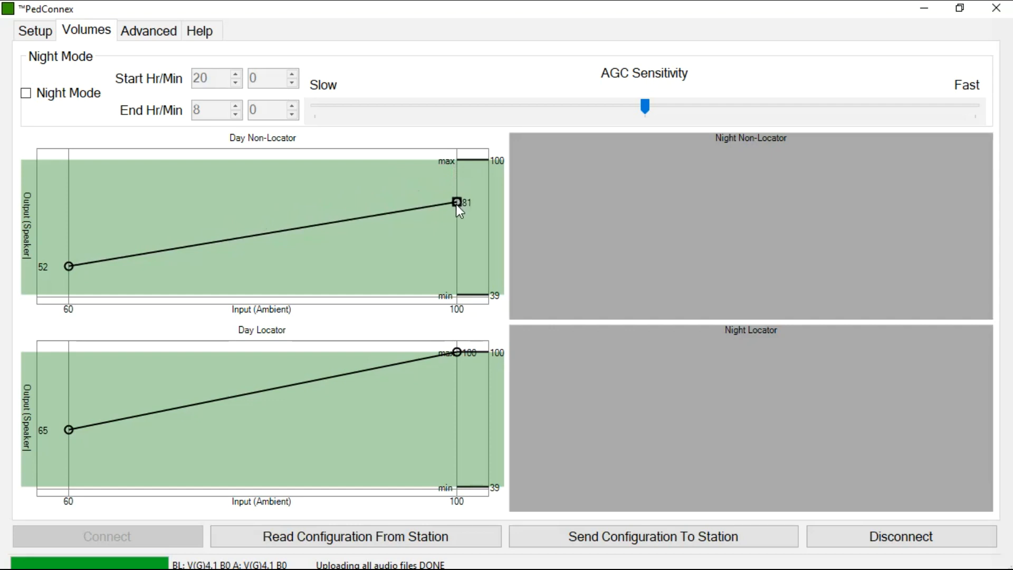
pyautogui.moveTo(458, 352)
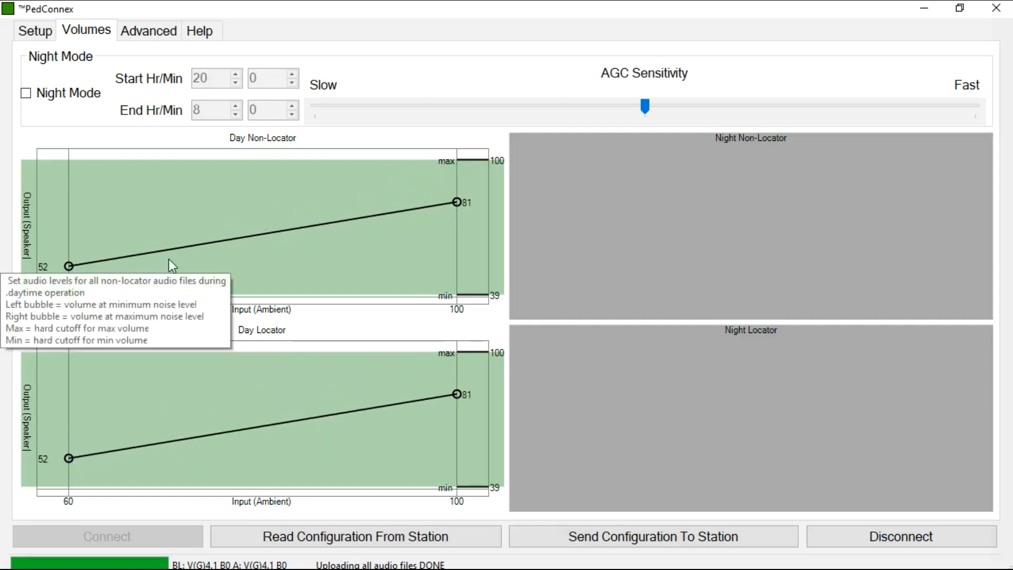
pyautogui.moveTo(378, 330)
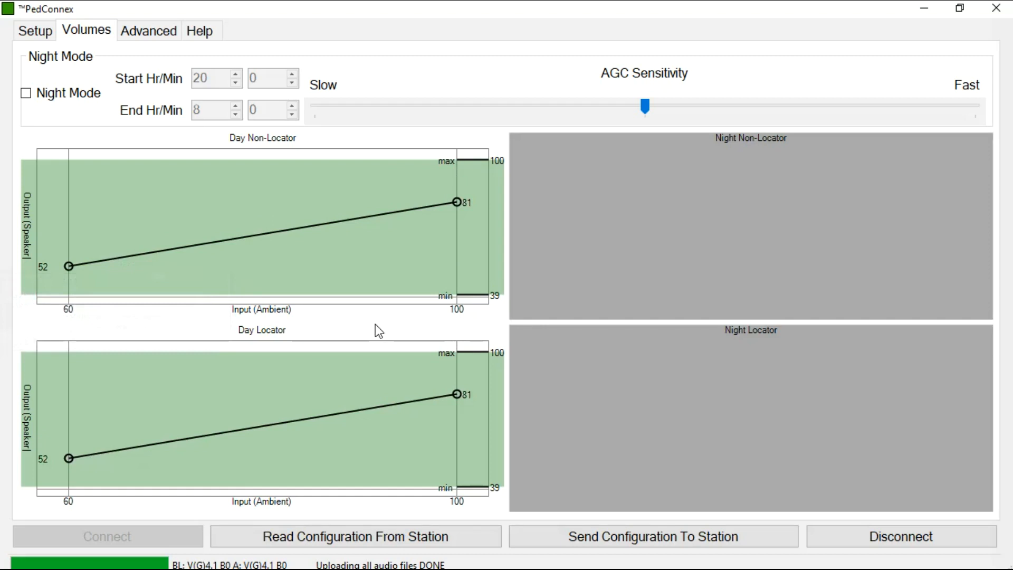
pyautogui.moveTo(380, 318)
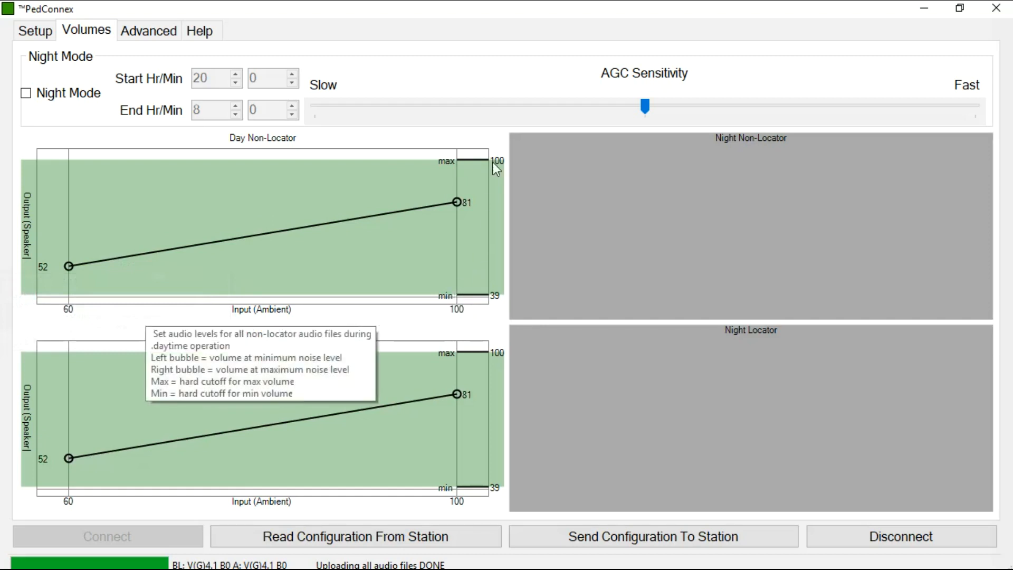
pyautogui.moveTo(417, 161)
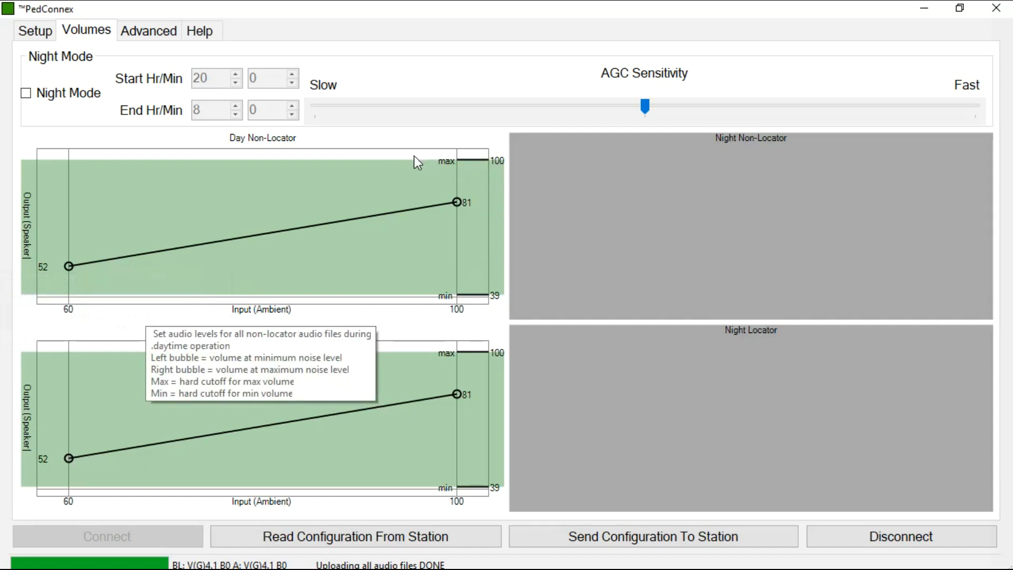
pyautogui.moveTo(198, 163)
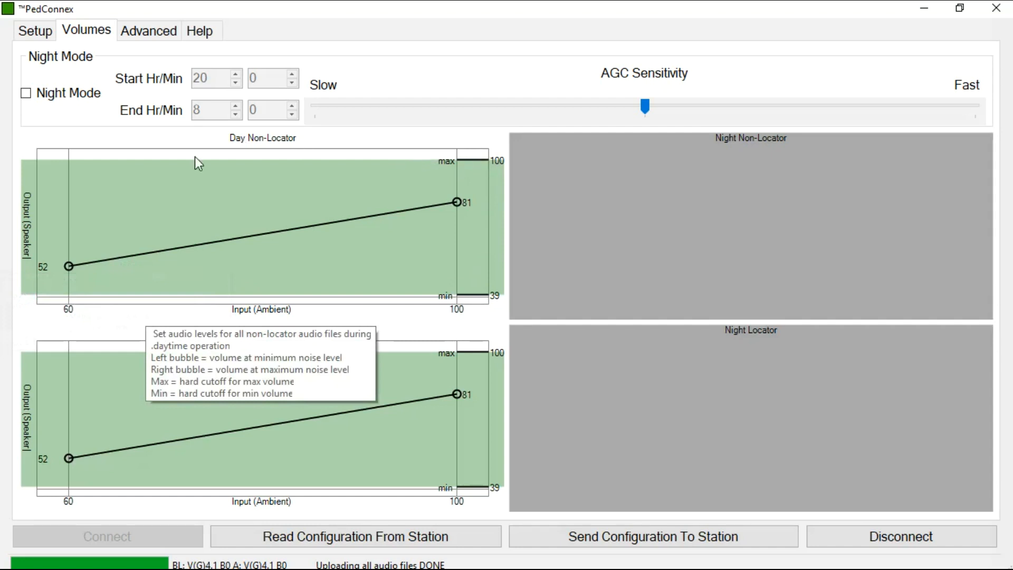
pyautogui.moveTo(26, 93)
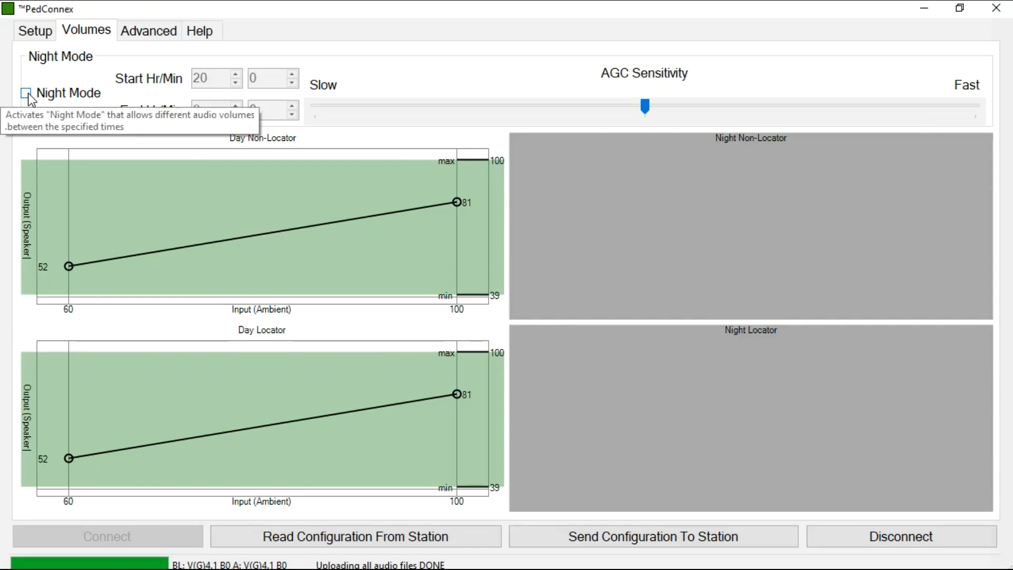
# Enable night mode starting at 22:00, with night volume curves from 41 to 67
pyautogui.click(25, 93)
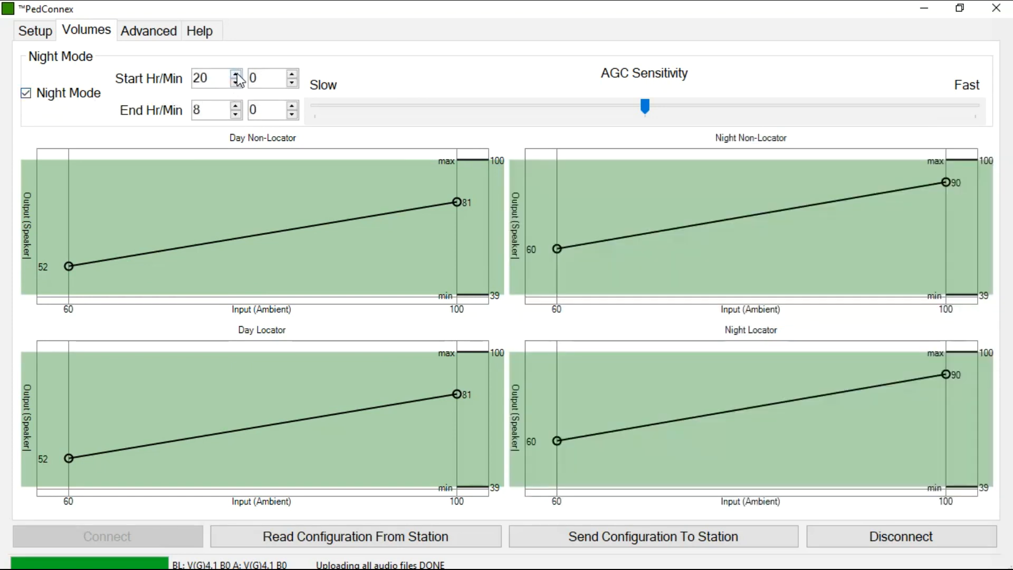
pyautogui.click(237, 74)
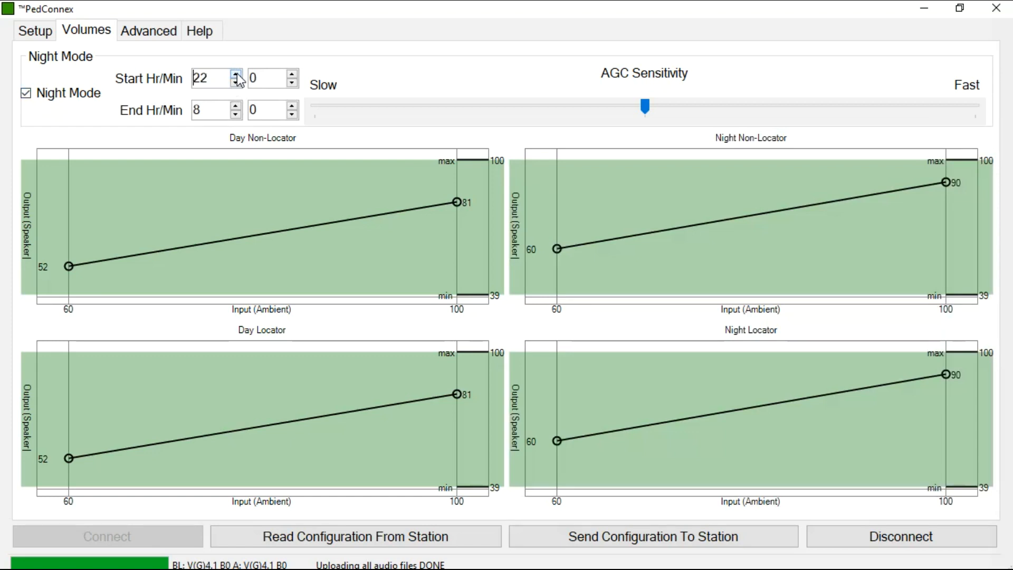
pyautogui.moveTo(253, 136)
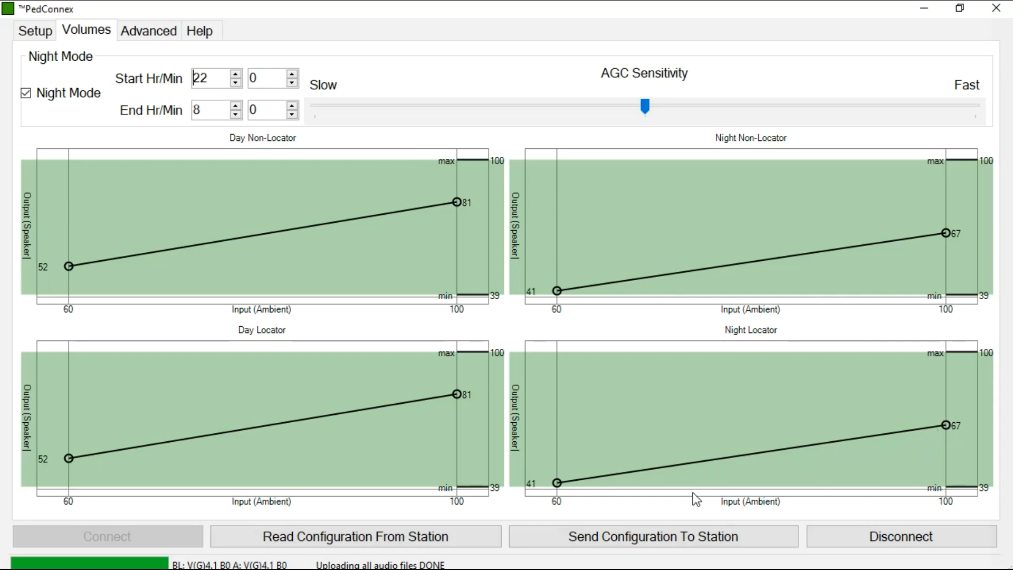
pyautogui.click(653, 536)
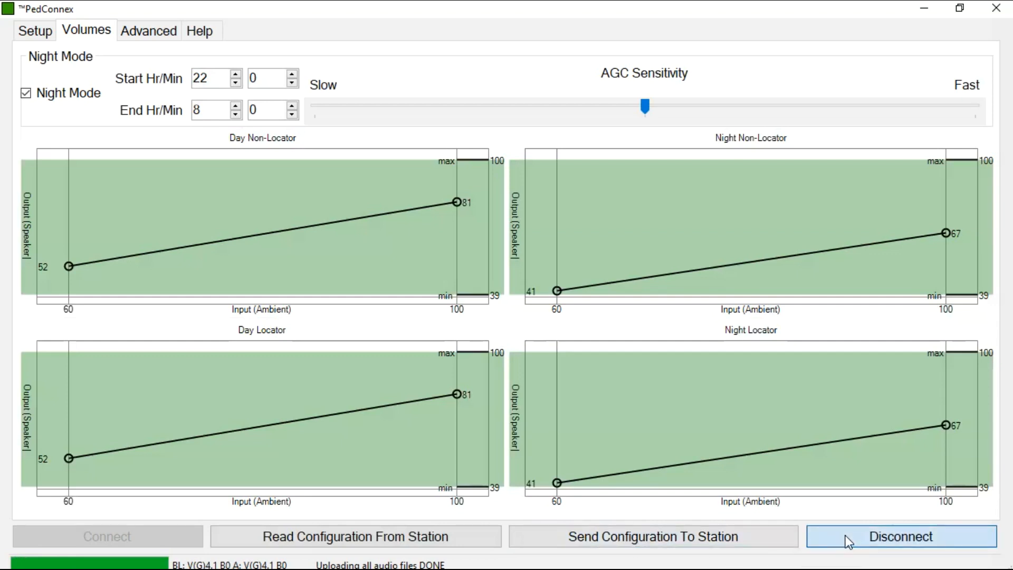
# Disconnect PedConnex from the pedestrian station
pyautogui.click(899, 536)
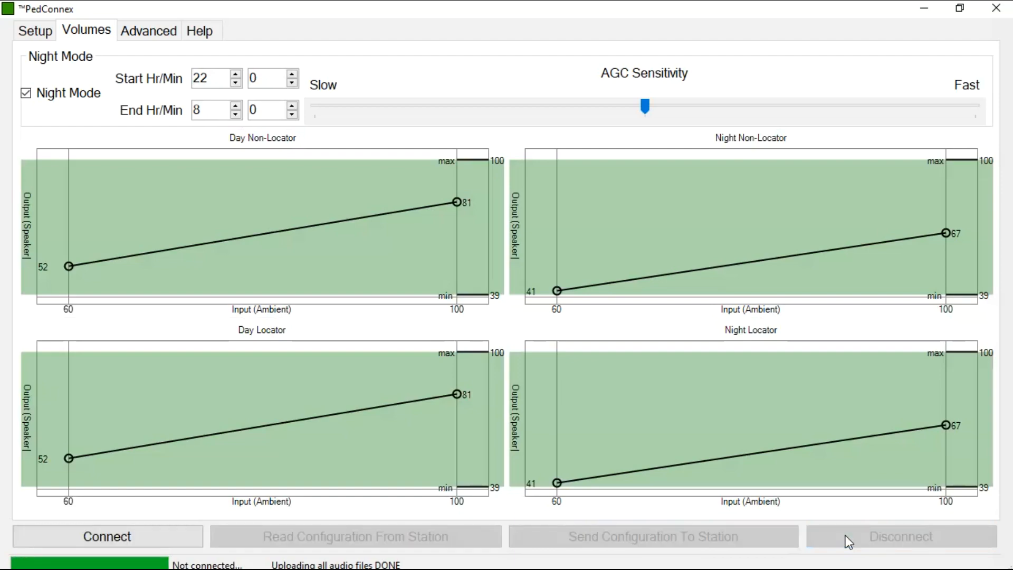